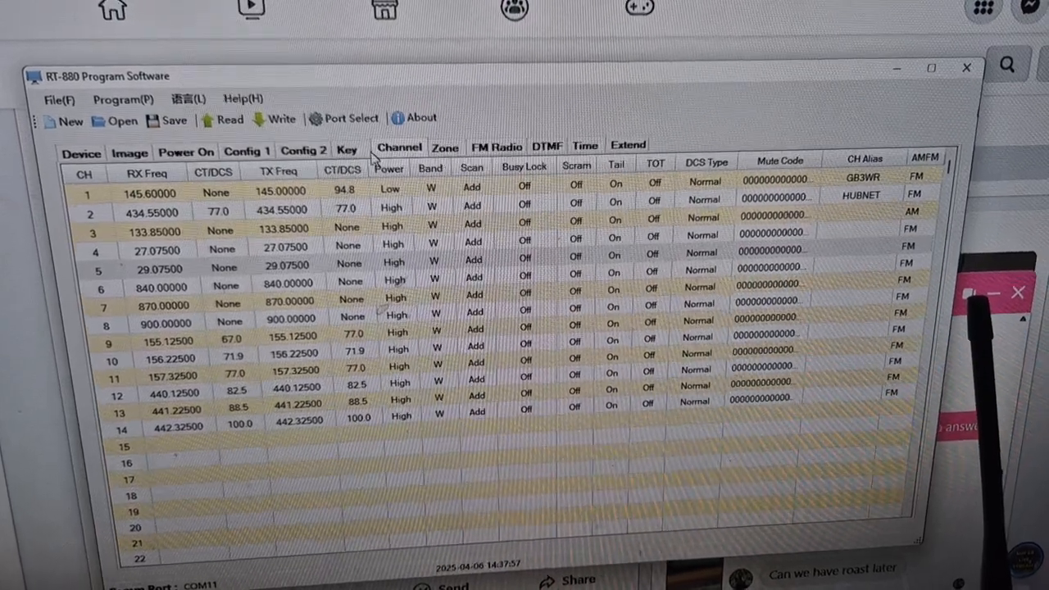
- Browse both basic settings pages and the power-on welcome message settings
click(246, 151)
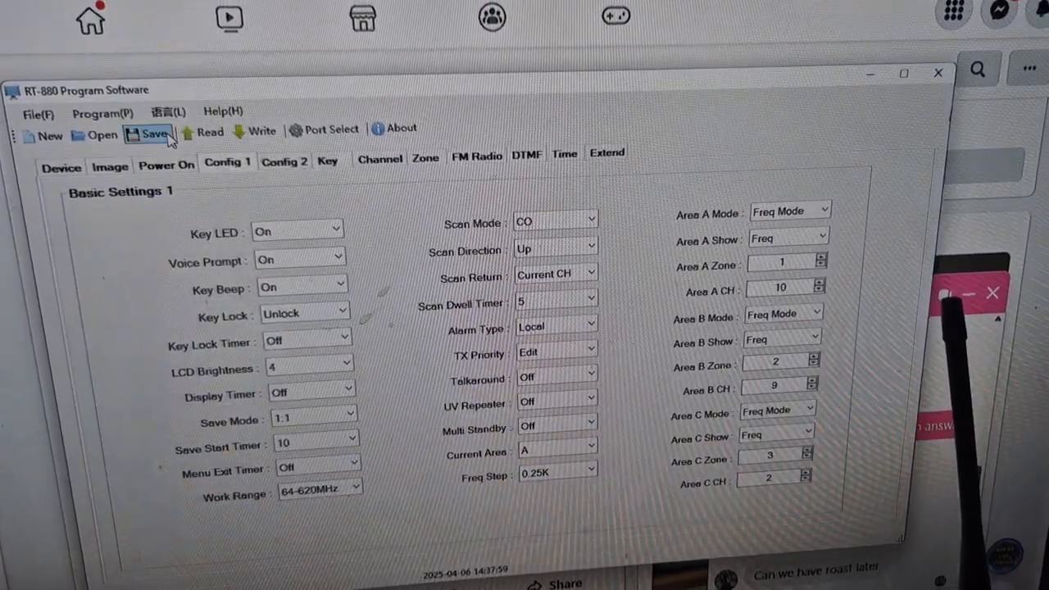
click(166, 163)
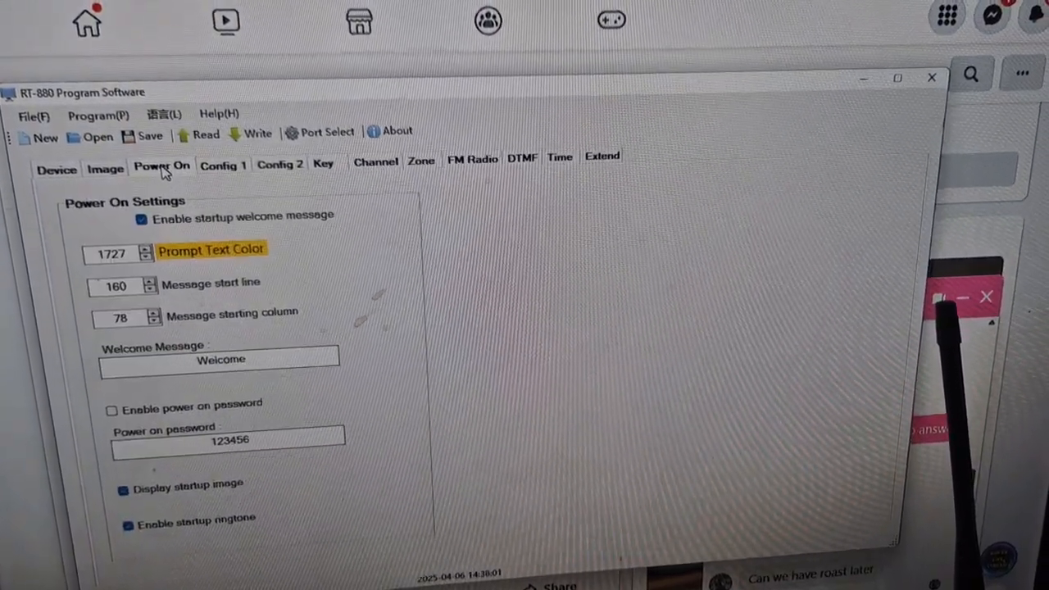
click(274, 167)
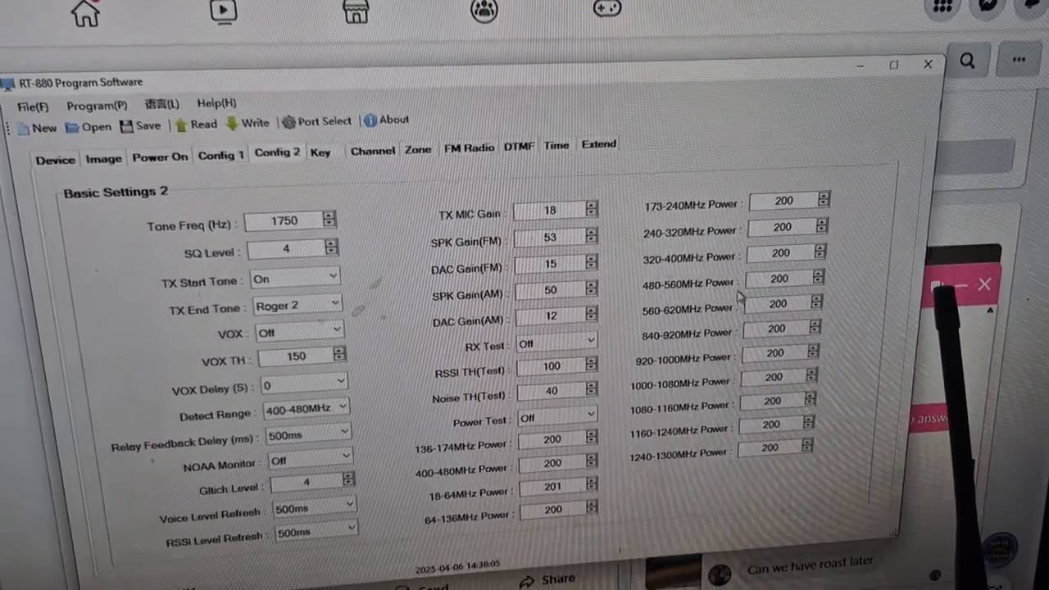
click(212, 147)
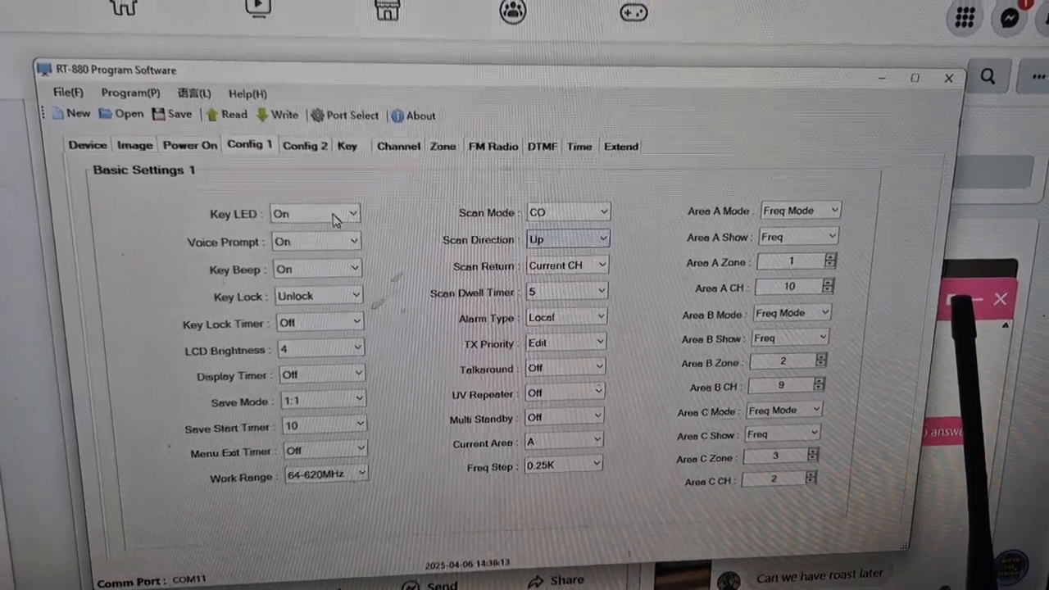
- Return to the channel list, then review zone 1 'GBD' and its 15 channels
click(397, 147)
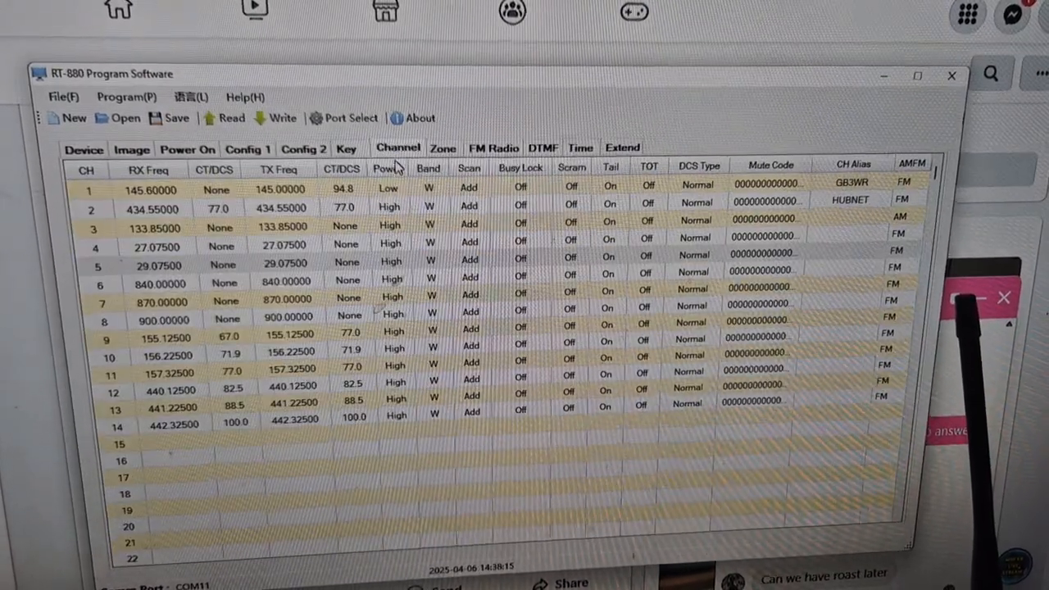
click(443, 149)
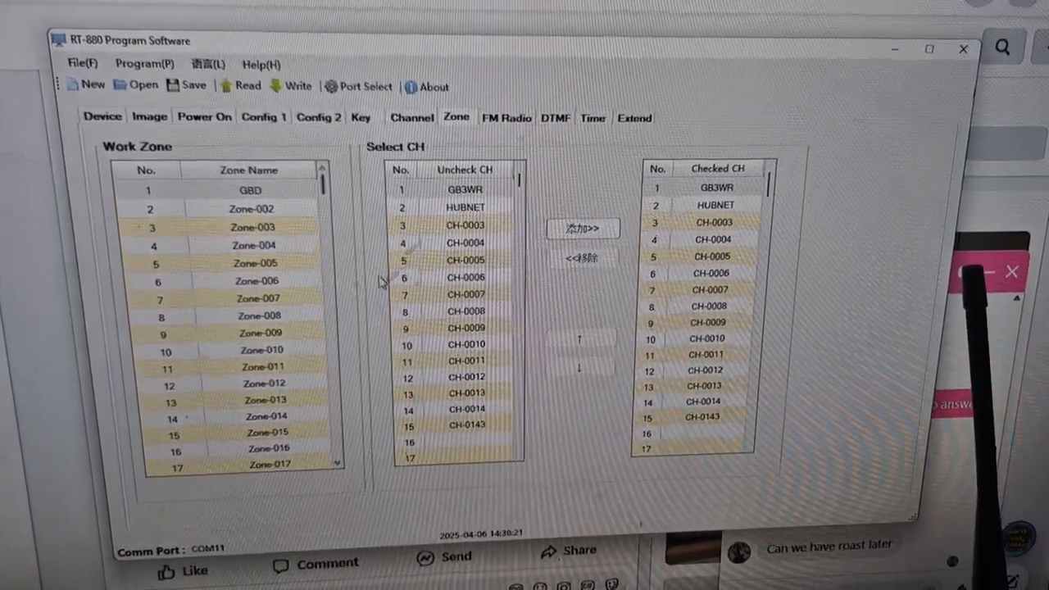
scroll(down, 3)
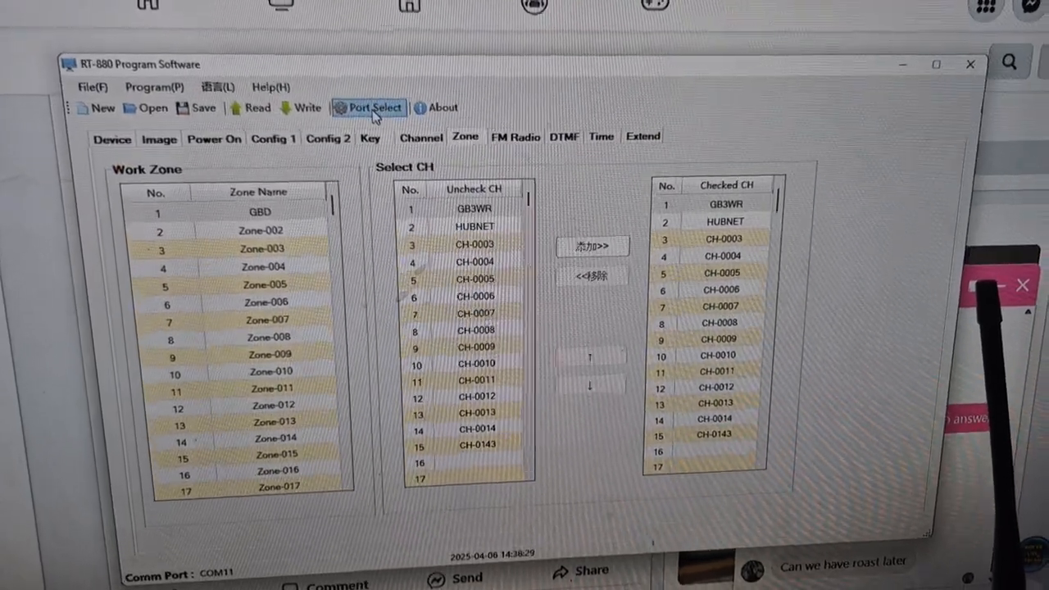
- Open the Read Information prompt from the toolbar's Read button
click(369, 108)
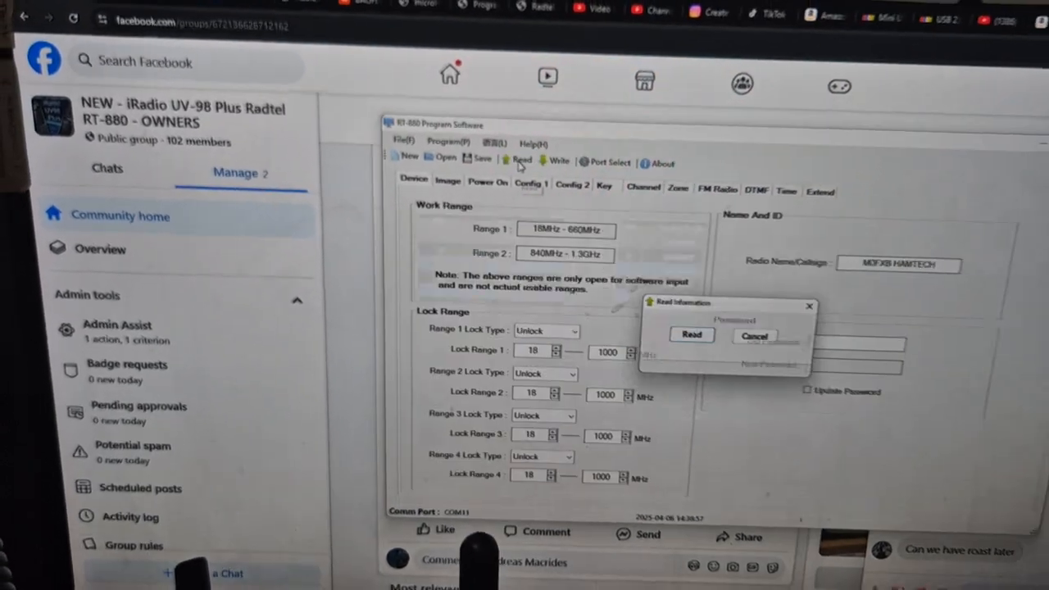
- Start reading the codeplug from the radio and wait until the transfer completes
click(692, 334)
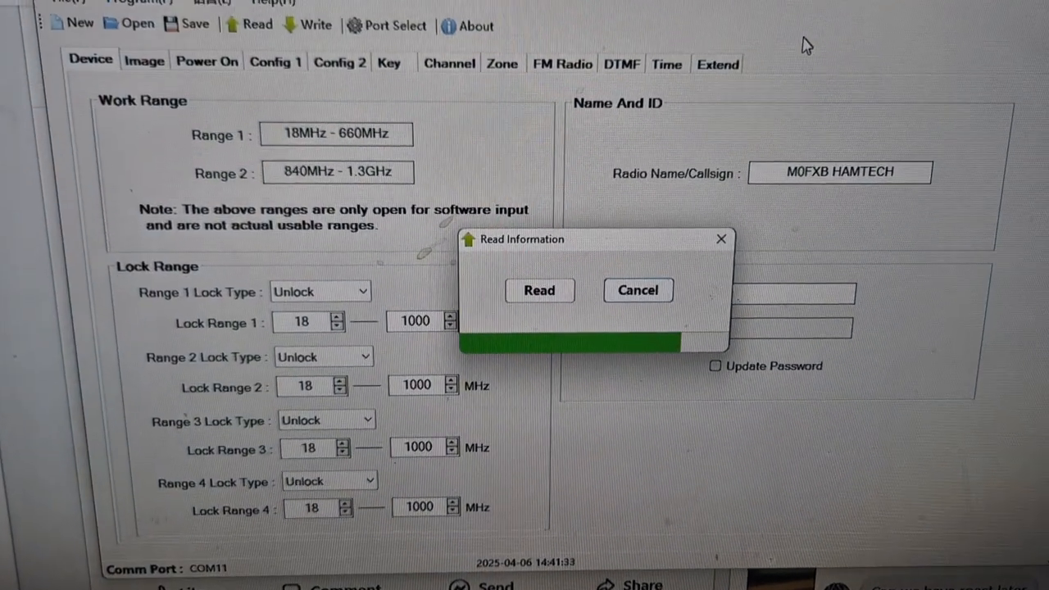
click(539, 290)
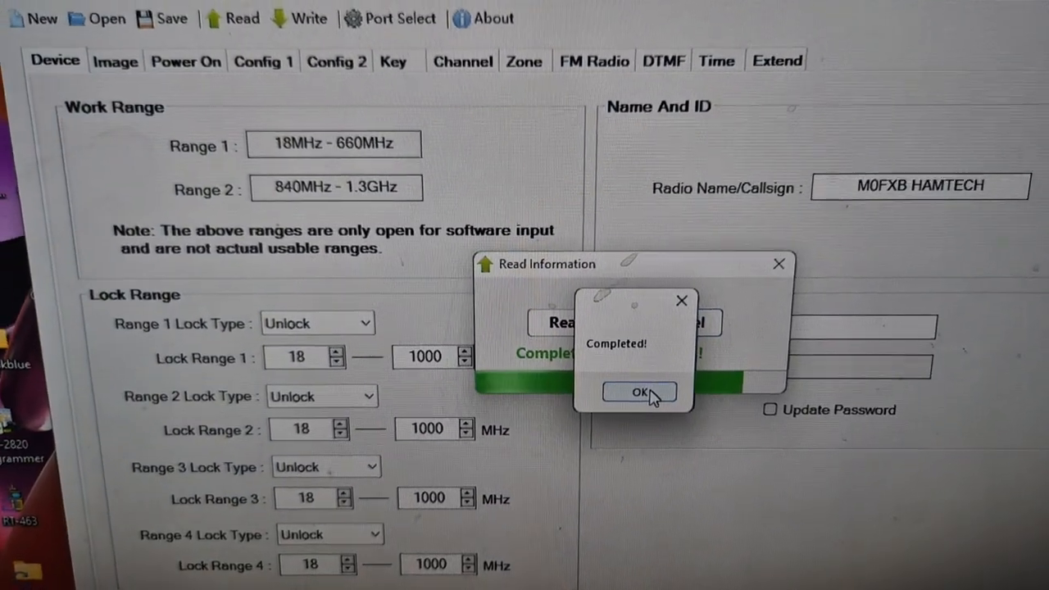
- Dismiss the read notice, check startup logo and frequency ranges, then show About (V1.01_250403)
click(639, 392)
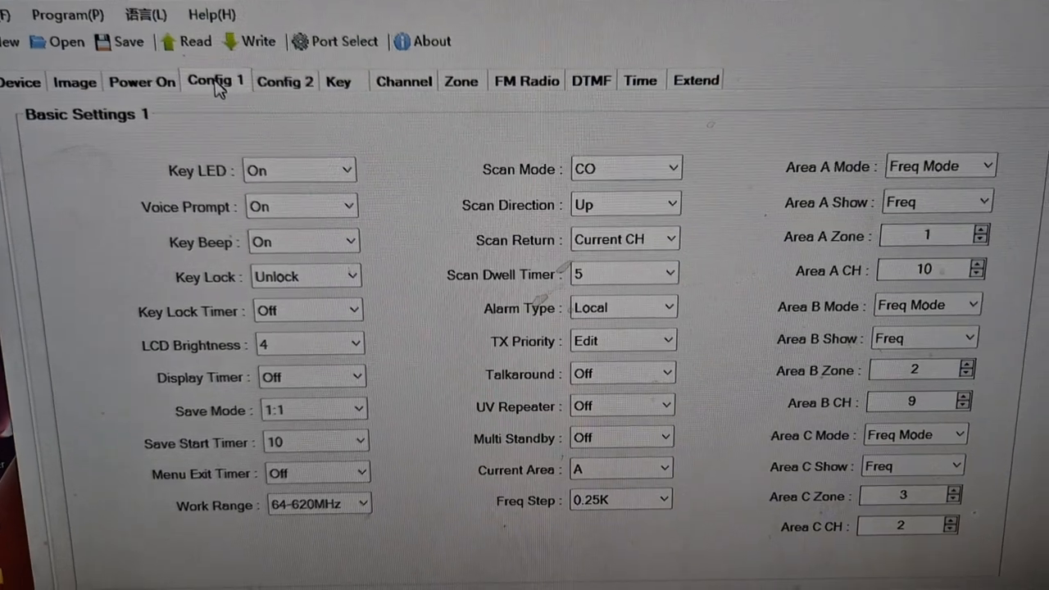
click(193, 132)
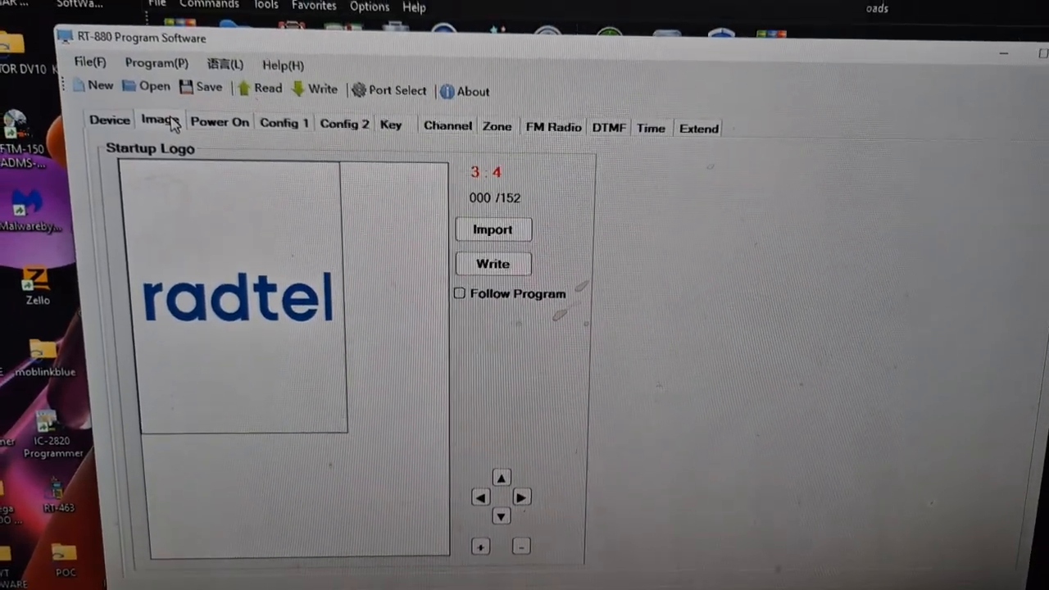
click(86, 119)
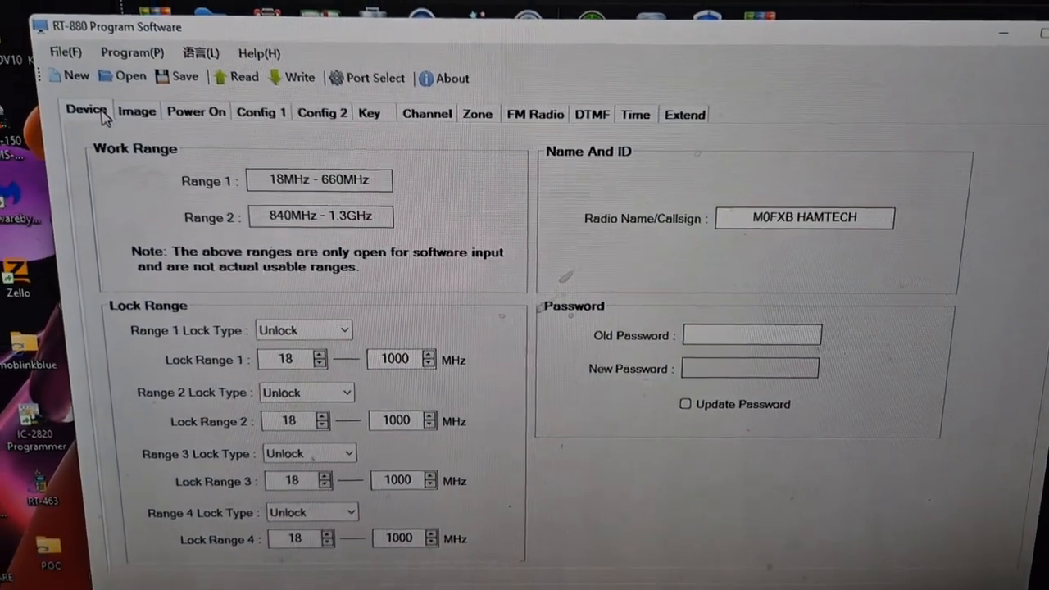
click(443, 78)
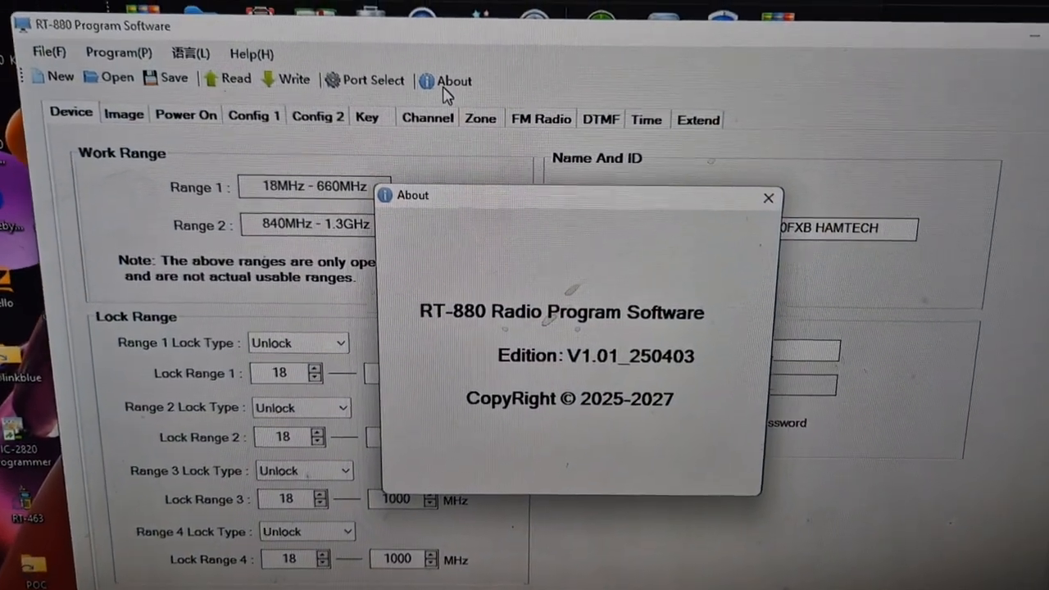